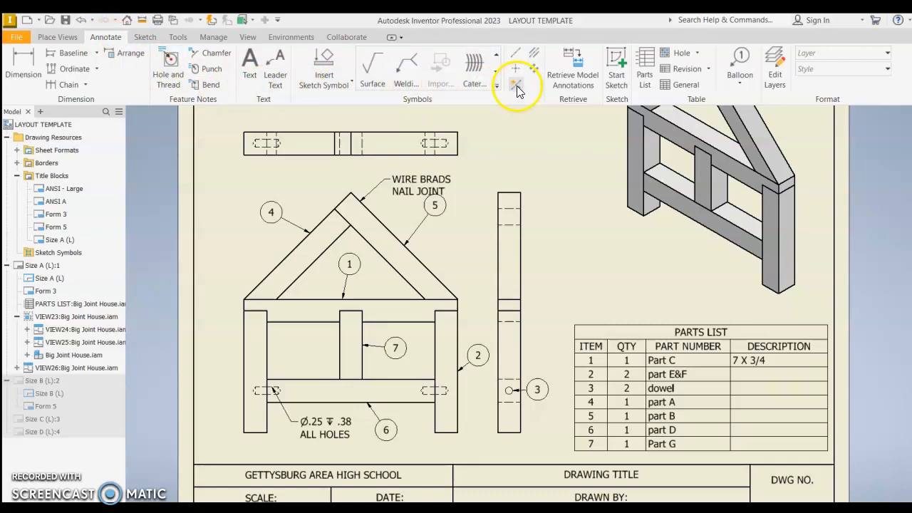
pyautogui.moveTo(508, 109)
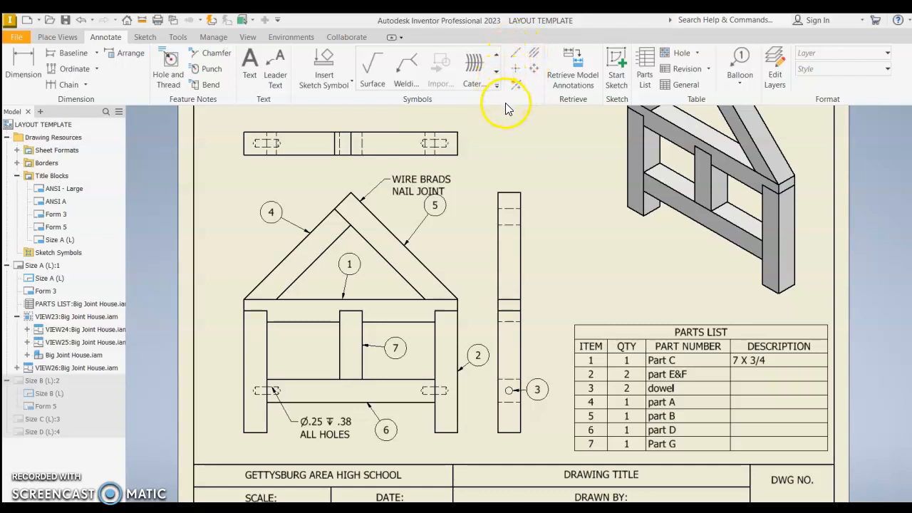
pyautogui.moveTo(519, 56)
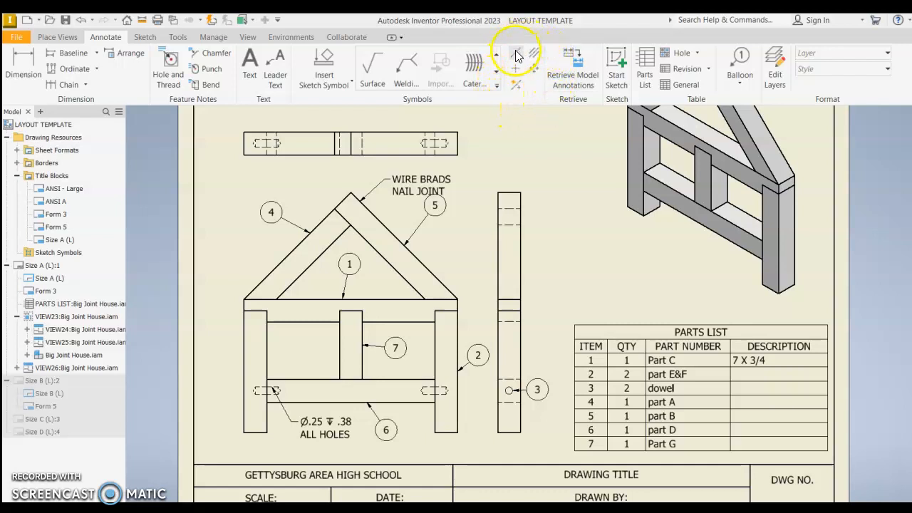
pyautogui.moveTo(526, 57)
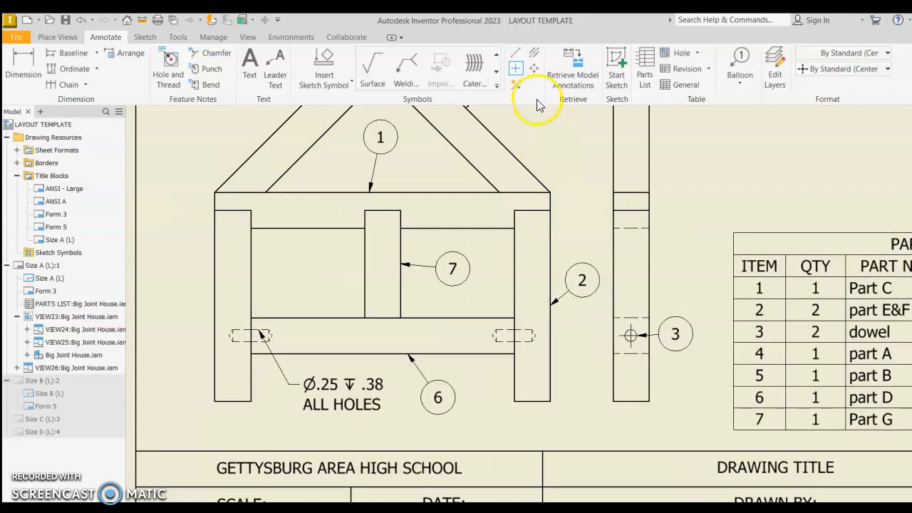
pyautogui.moveTo(516, 55)
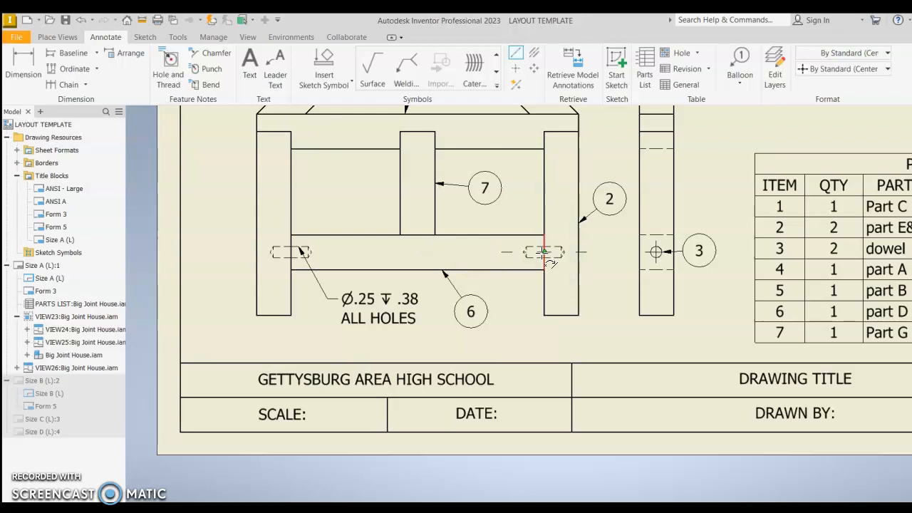
pyautogui.moveTo(530, 68)
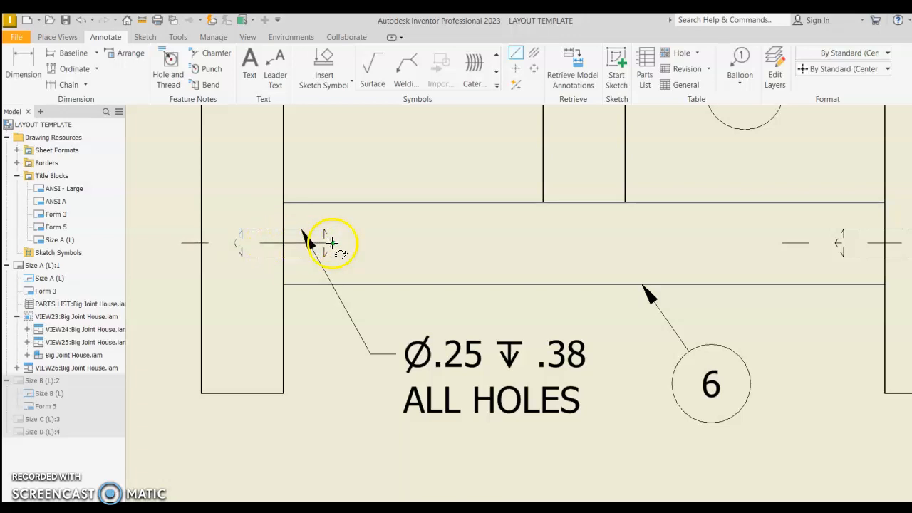
# Select the left post's hidden dowel hole as a centre point and bring up the Create option
pyautogui.rightClick(333, 244)
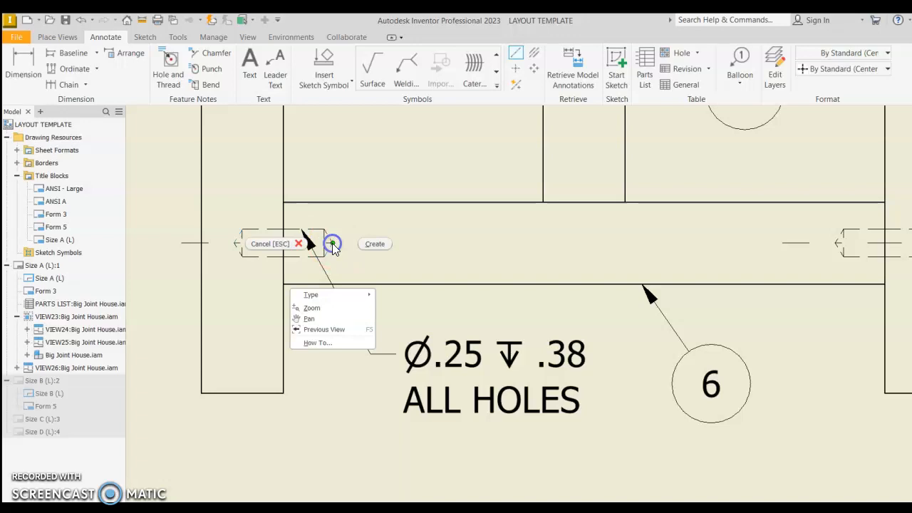